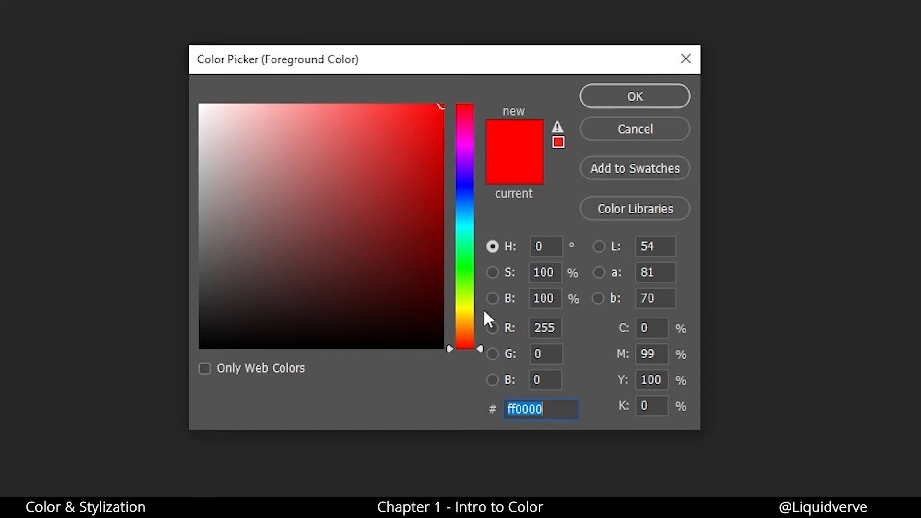
Pick hue 320 on the H slider and push saturation and brightness to 100 for a pure magenta.
click(405, 186)
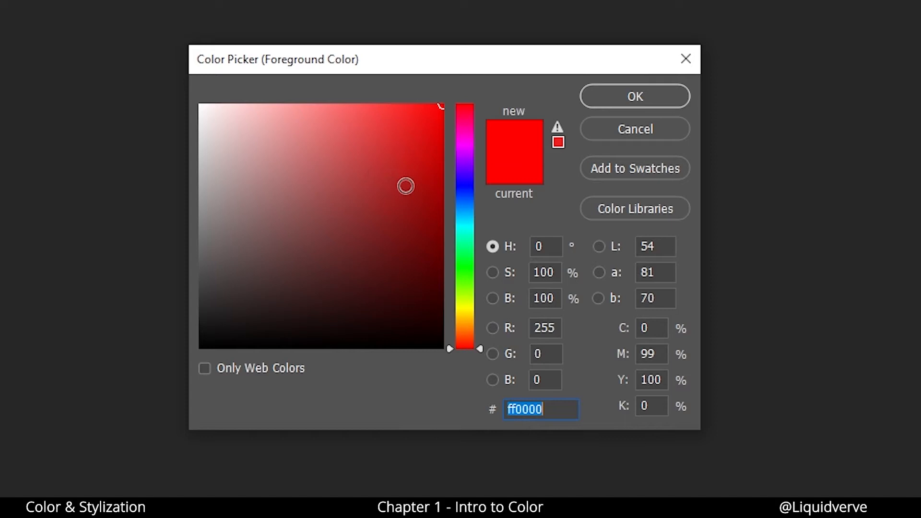
click(493, 271)
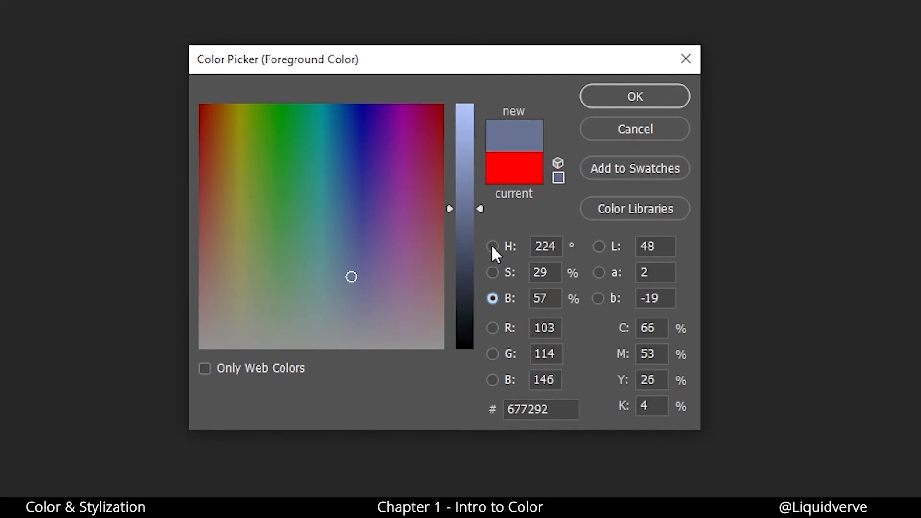
drag(465, 208, 464, 129)
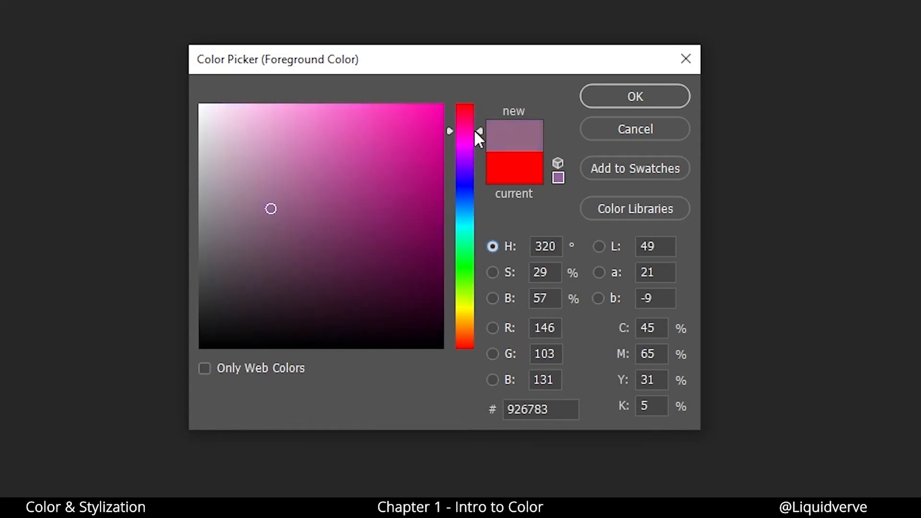
click(200, 106)
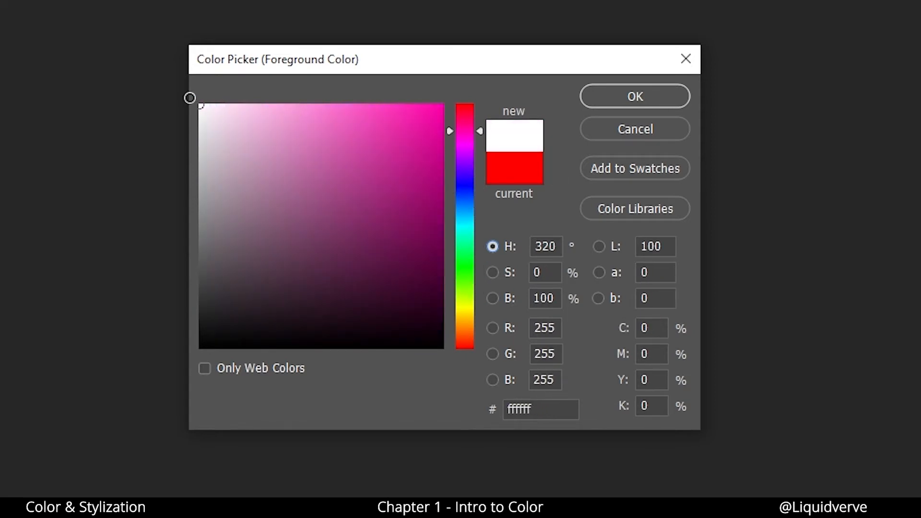
click(337, 141)
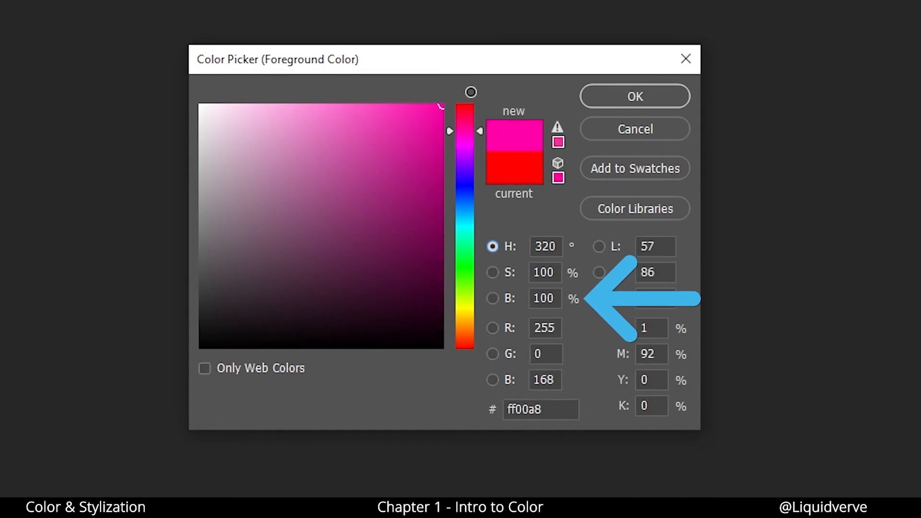
click(316, 204)
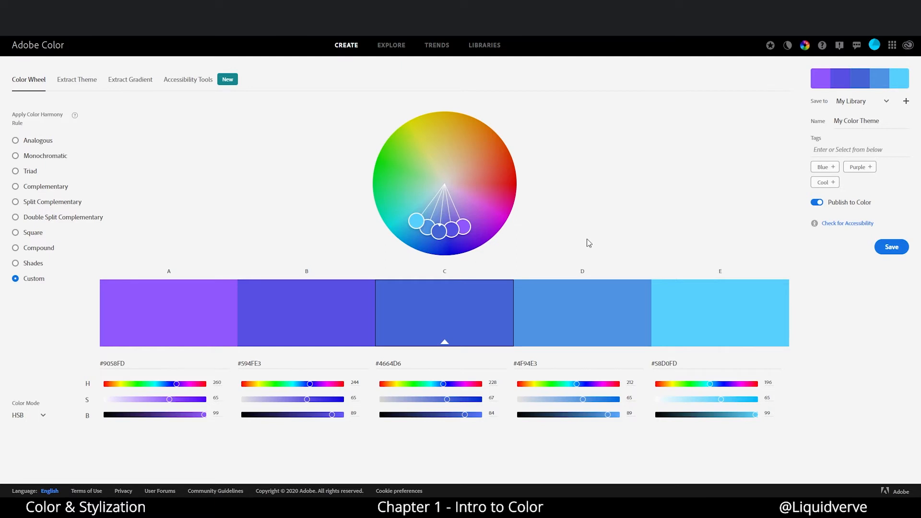
mouse_move(527, 172)
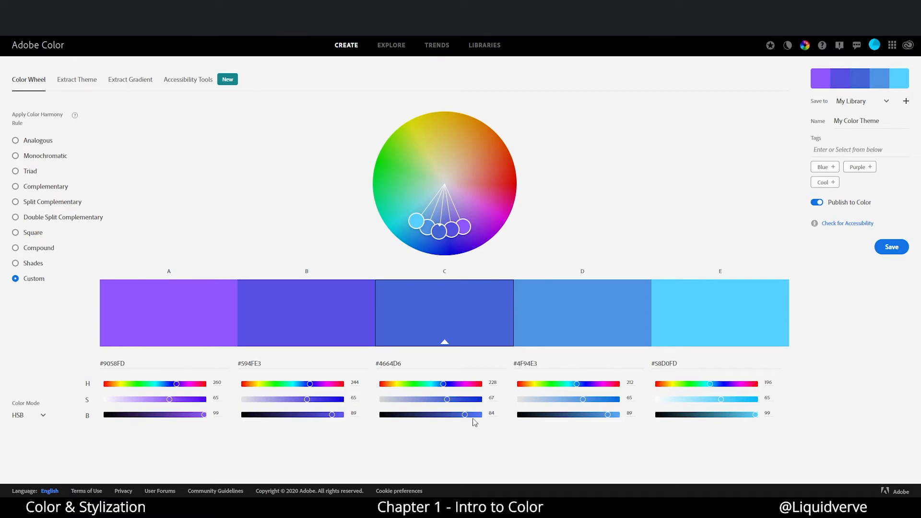
mouse_move(477, 422)
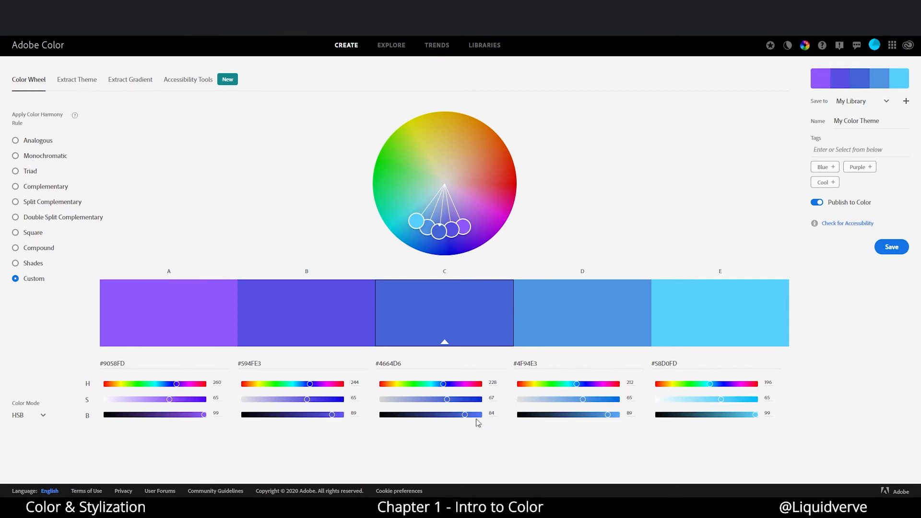
mouse_move(515, 234)
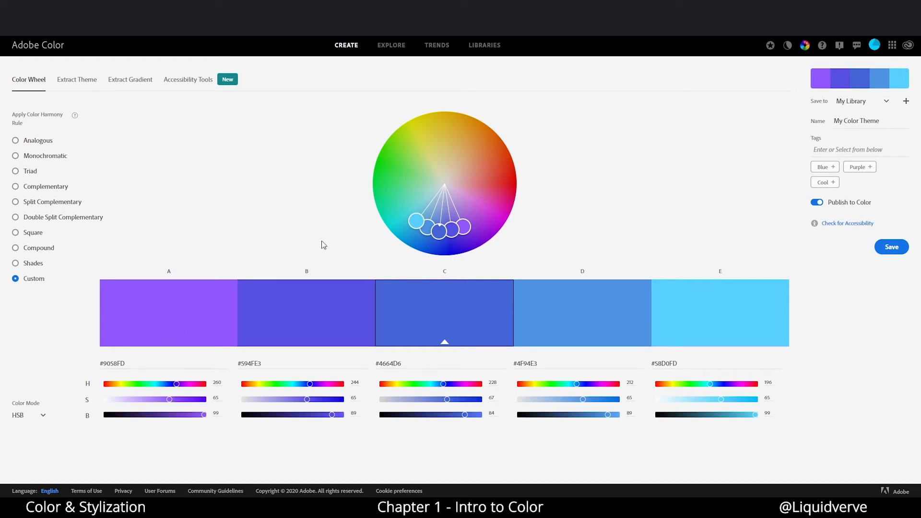
Drag the middle swatch through orange and red to a pale blue-grey, then start saturating it.
drag(438, 229, 471, 153)
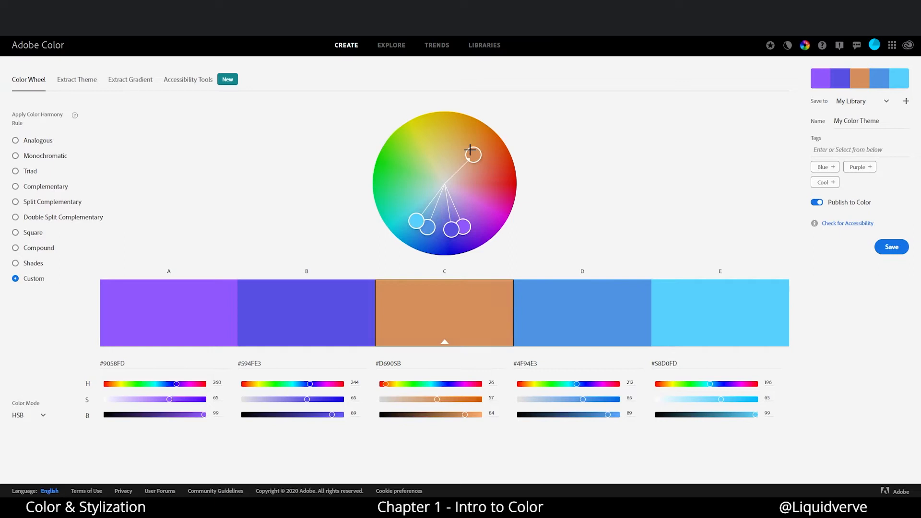
drag(472, 155, 501, 140)
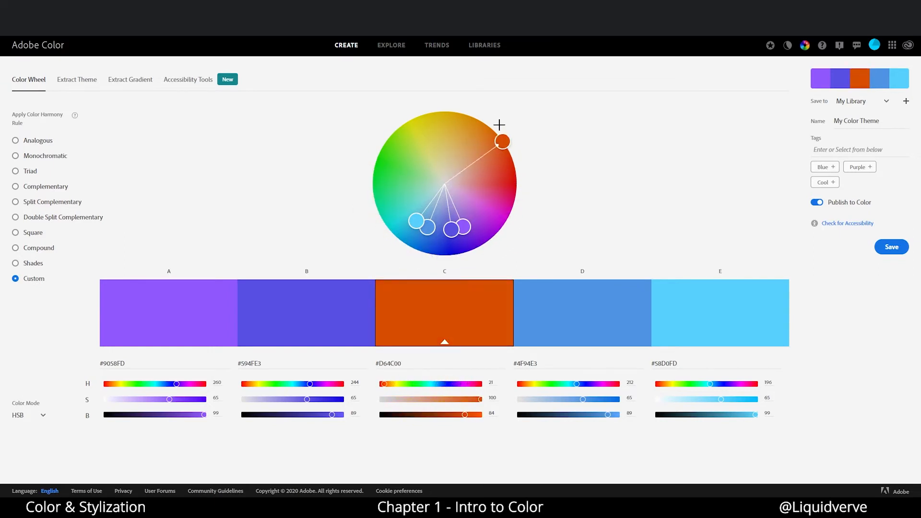
drag(500, 141, 500, 172)
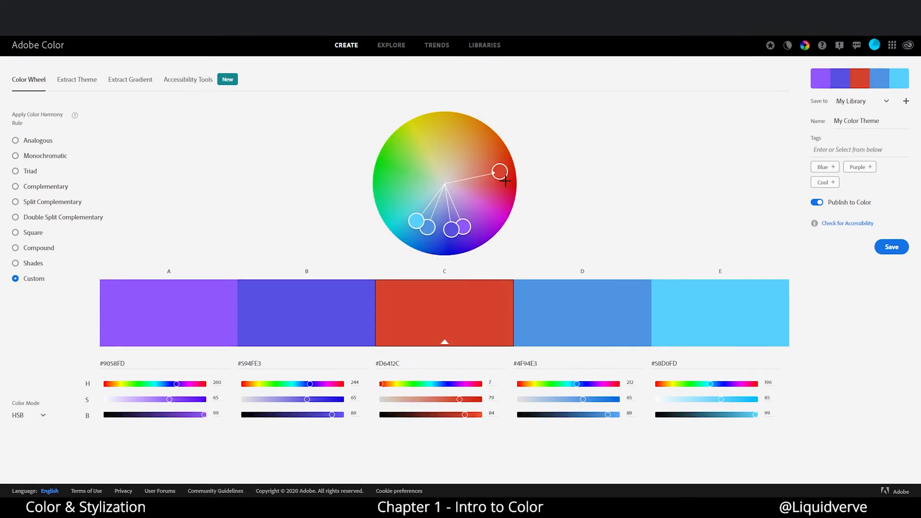
drag(499, 170, 443, 196)
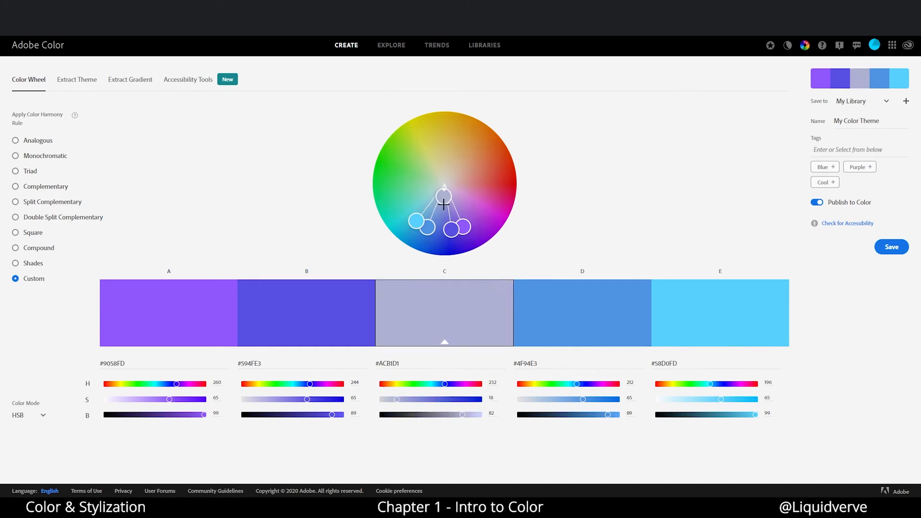
drag(443, 196, 443, 219)
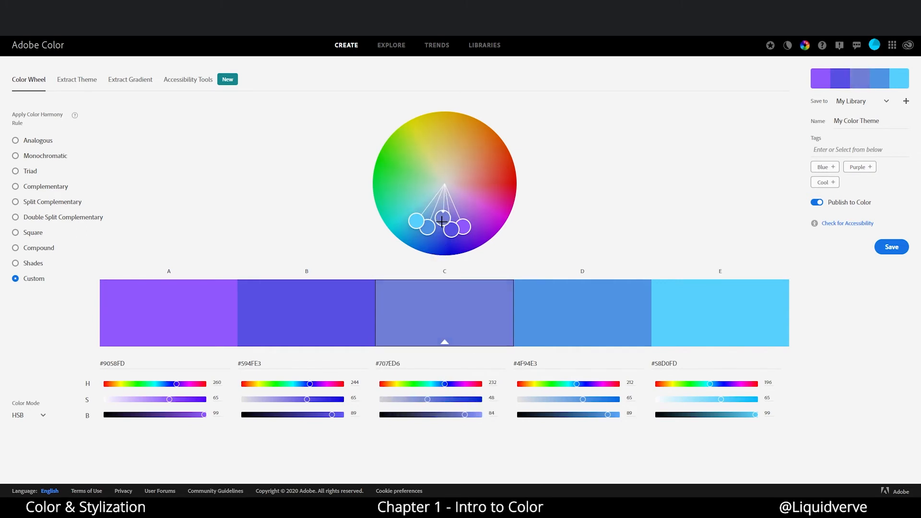
drag(449, 228, 444, 222)
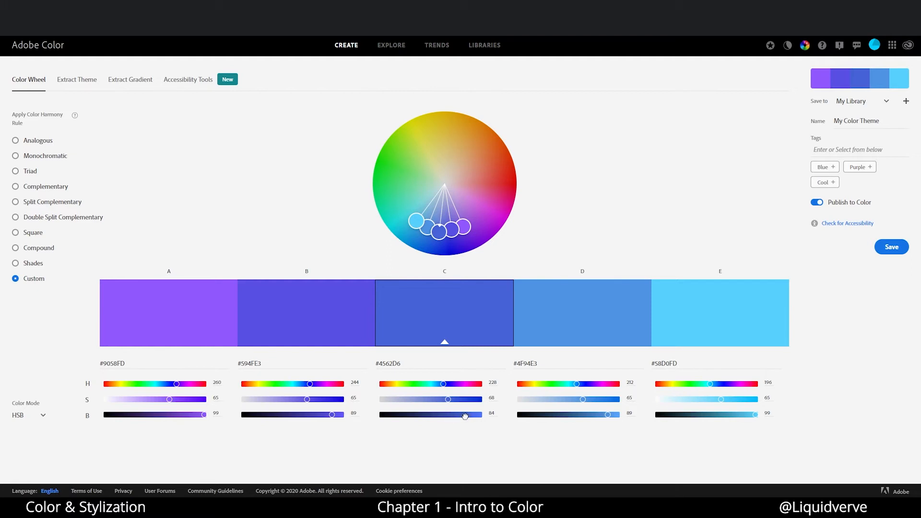
Fine-tune the middle swatch's saturation and brightness sliders to land on royal blue #3654D9.
drag(464, 414, 431, 415)
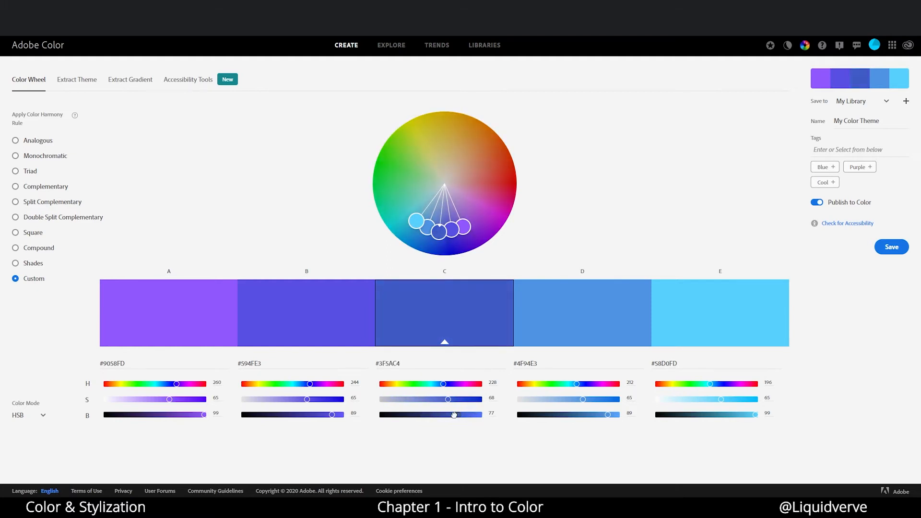
drag(429, 415, 452, 415)
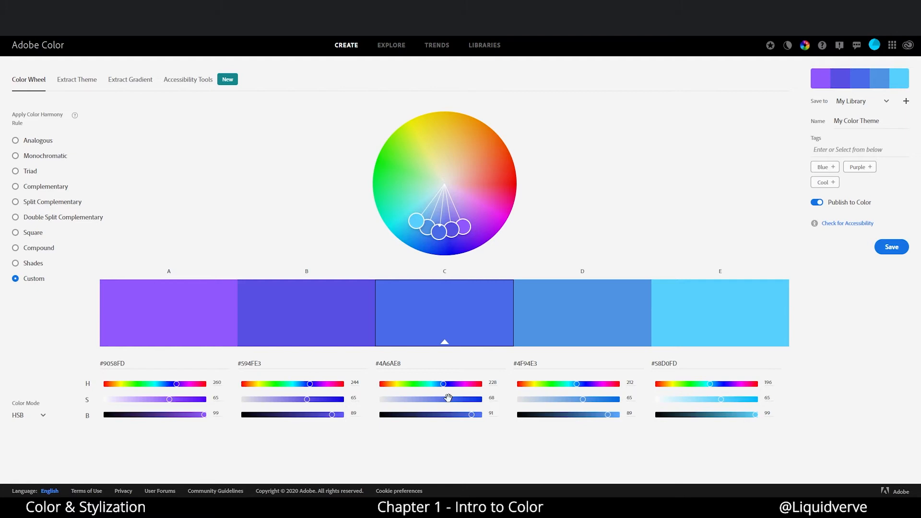
drag(443, 399, 455, 399)
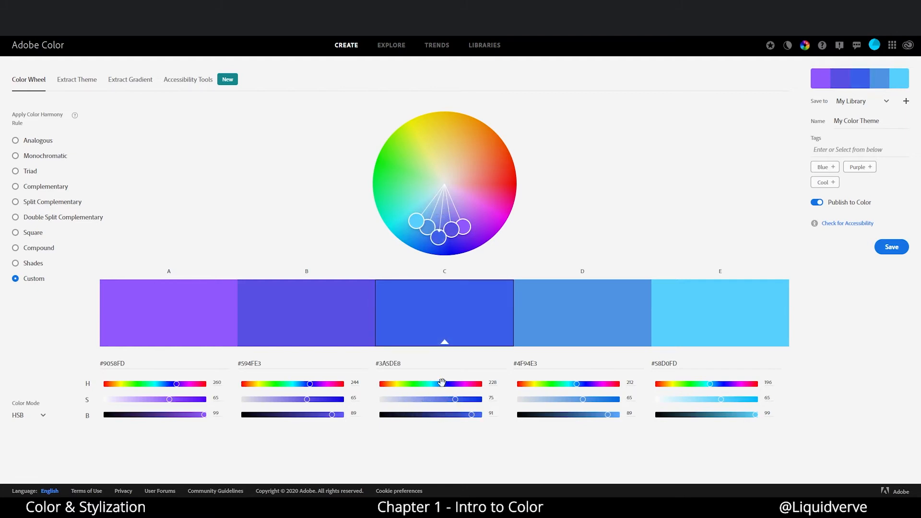
drag(467, 384, 438, 384)
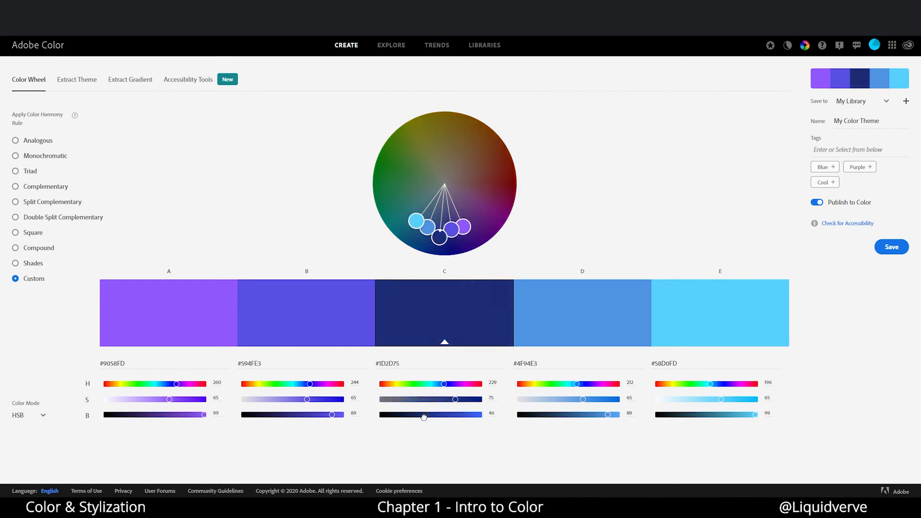
drag(421, 414, 464, 414)
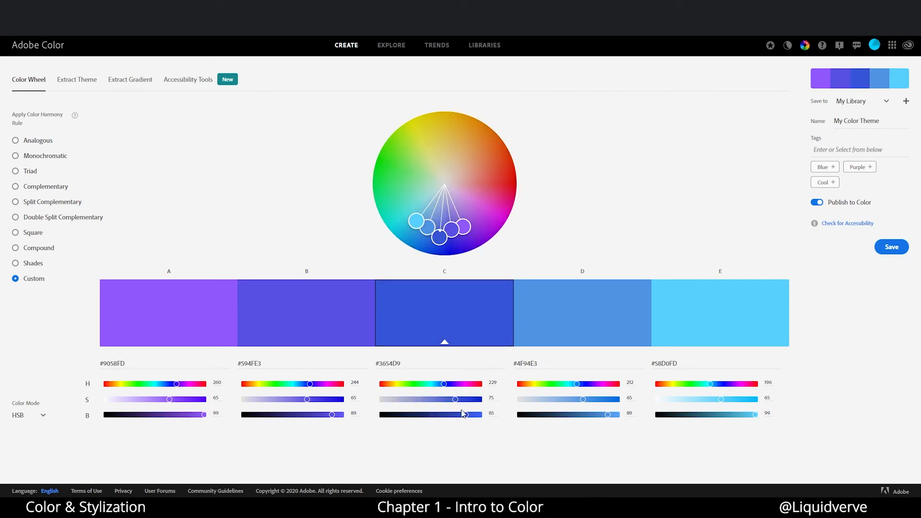
mouse_move(551, 220)
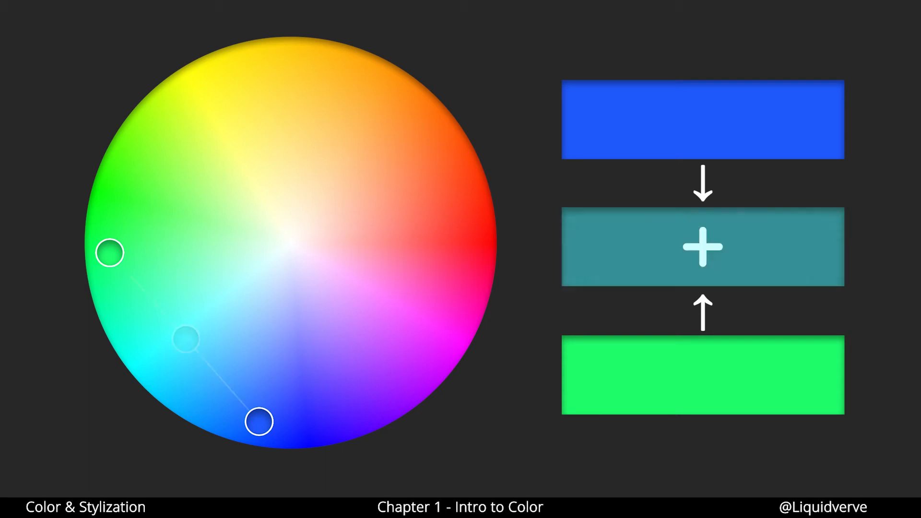
Play the slide plotting blue and green on the wheel with their muted teal midpoint.
drag(188, 341, 213, 373)
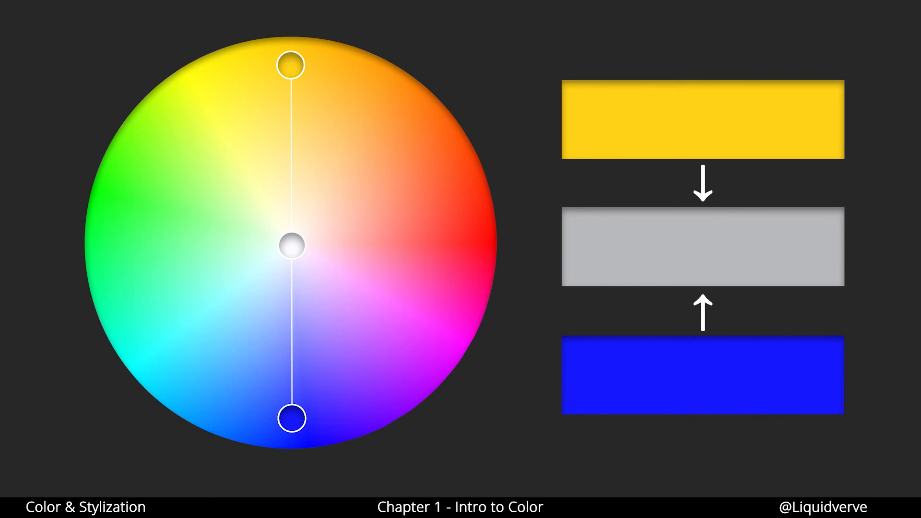
Play the slide joining opposite yellow and blue across the wheel to a neutral grey centre.
drag(290, 245, 290, 131)
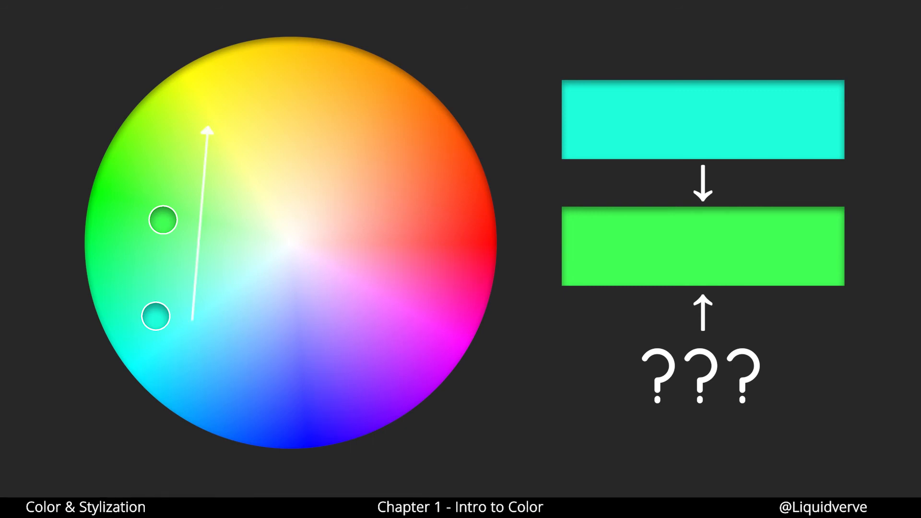
Play the slide where teal shifts to green, with the arrow pointing toward yellow as the added colour.
drag(162, 219, 169, 124)
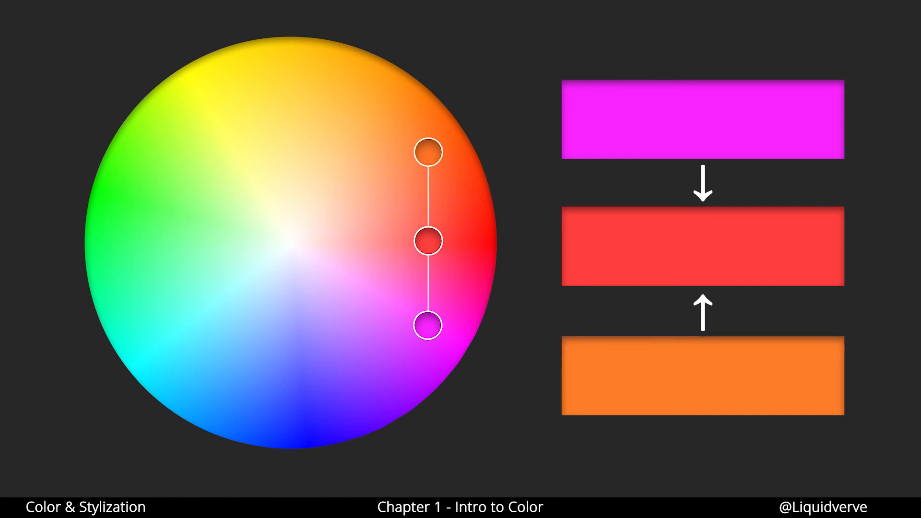
Play the slide plotting magenta and orange on the wheel with red midway between them.
drag(426, 241, 426, 206)
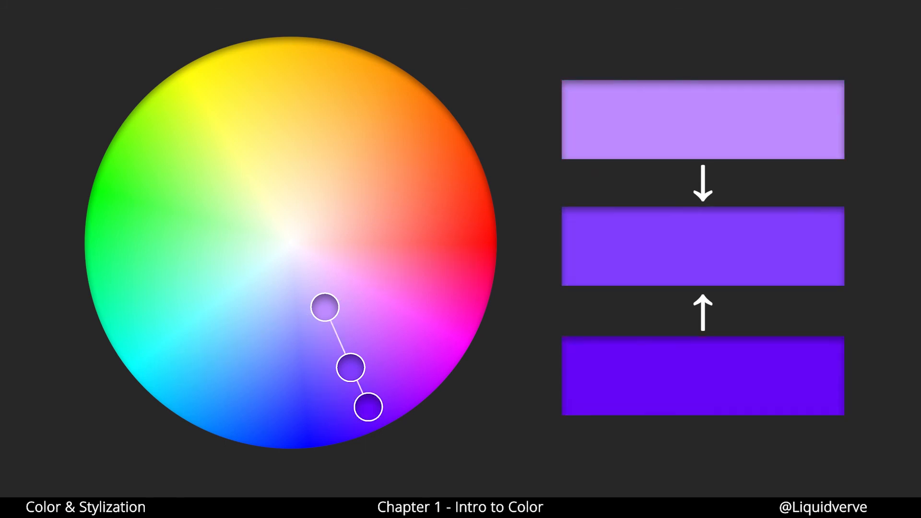
Play the slide mixing light lavender and deep violet into a mid purple between them.
drag(325, 307, 257, 162)
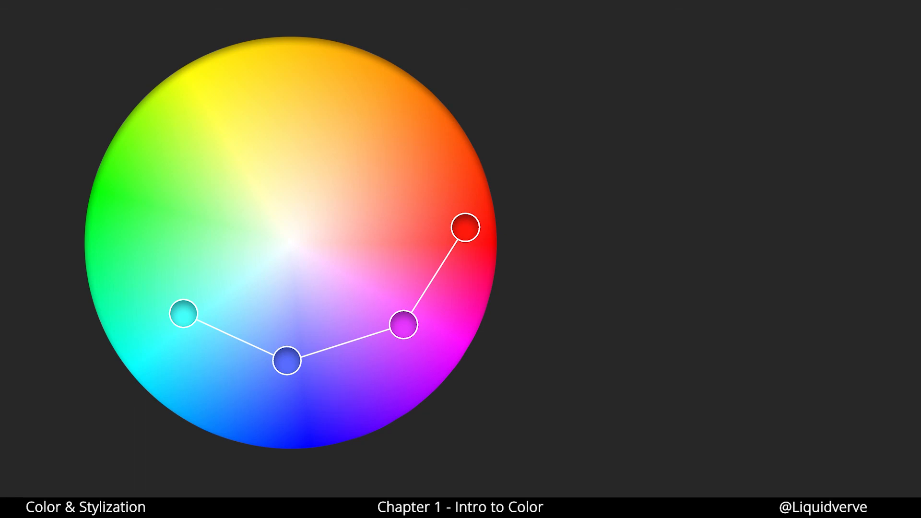
Play the slide collapsing the linked wheel points to cyan and red meeting in grey at the centre.
drag(287, 361, 287, 246)
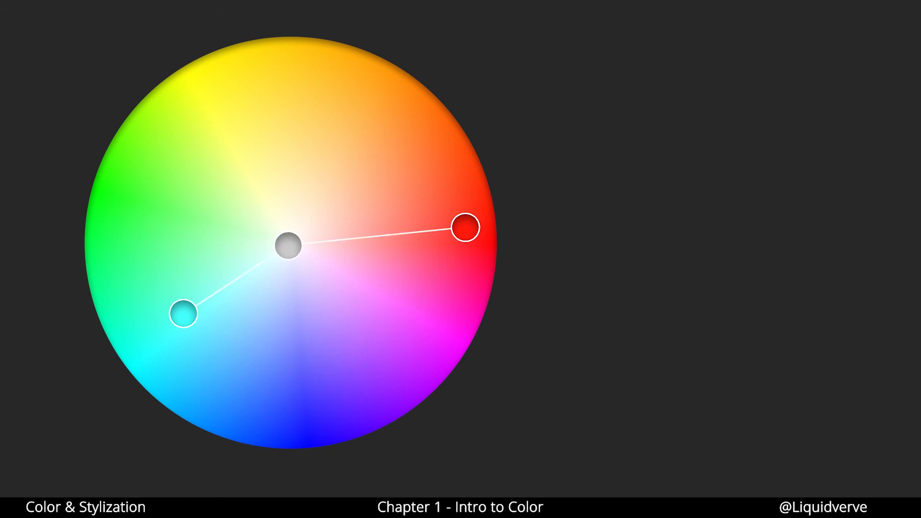